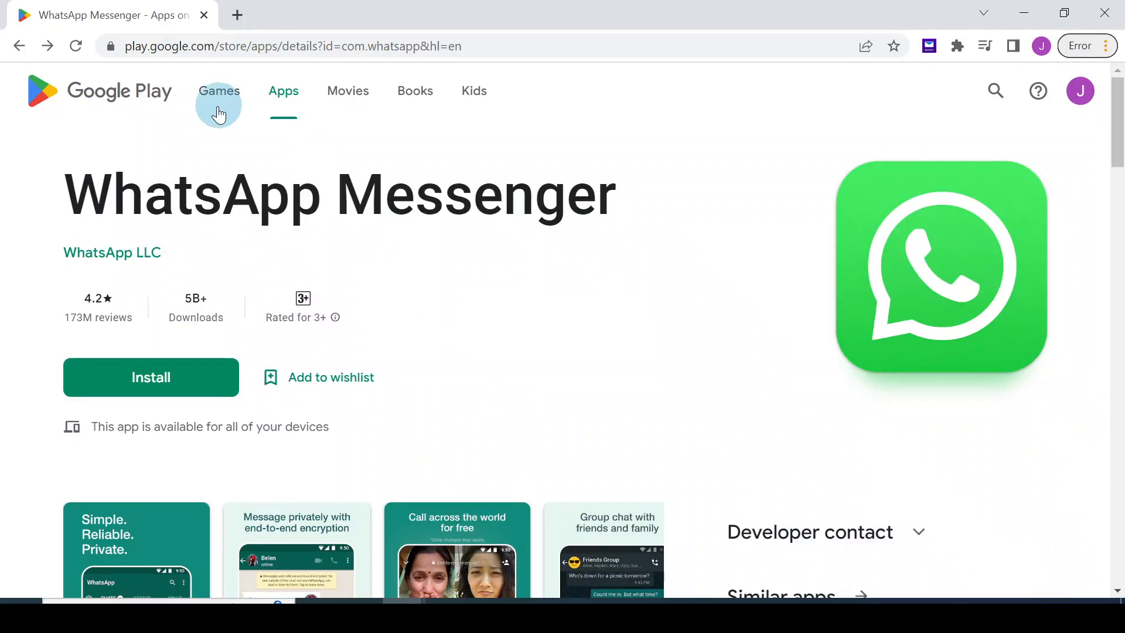
mouse_move(568, 409)
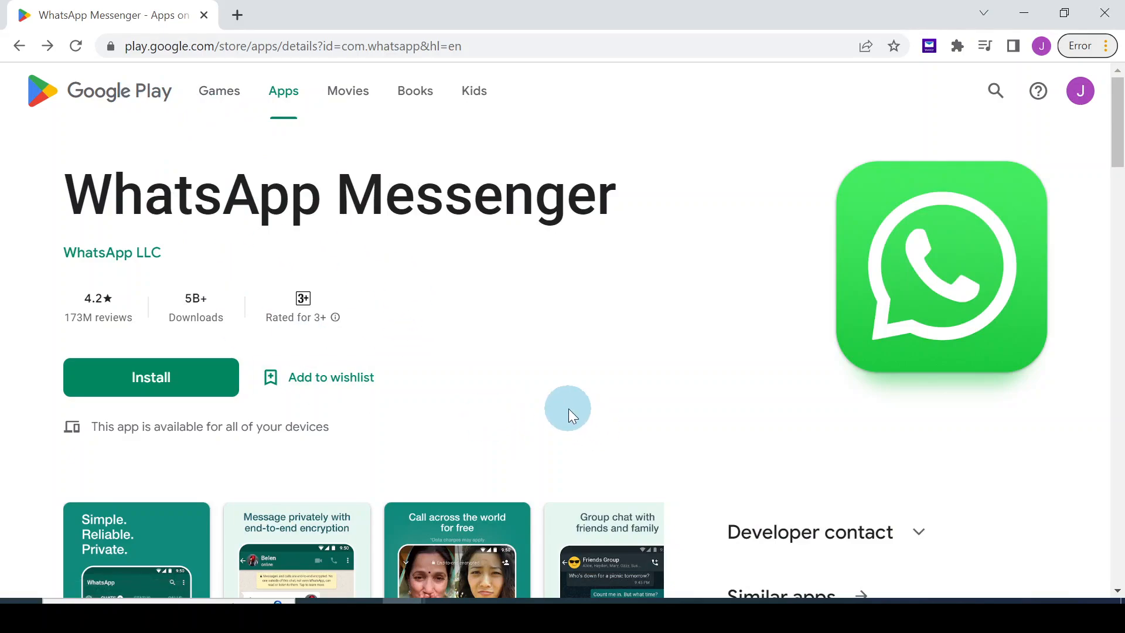
mouse_move(486, 440)
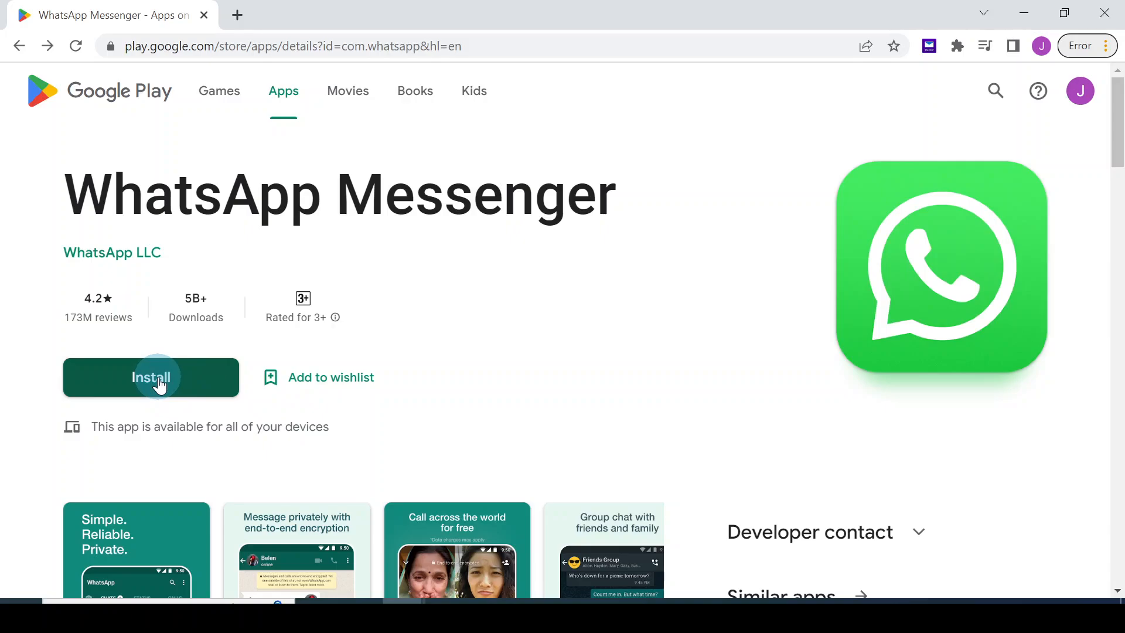
Step: Install WhatsApp Messenger and view the Samsung devices listed under Choose a device
left_click(151, 376)
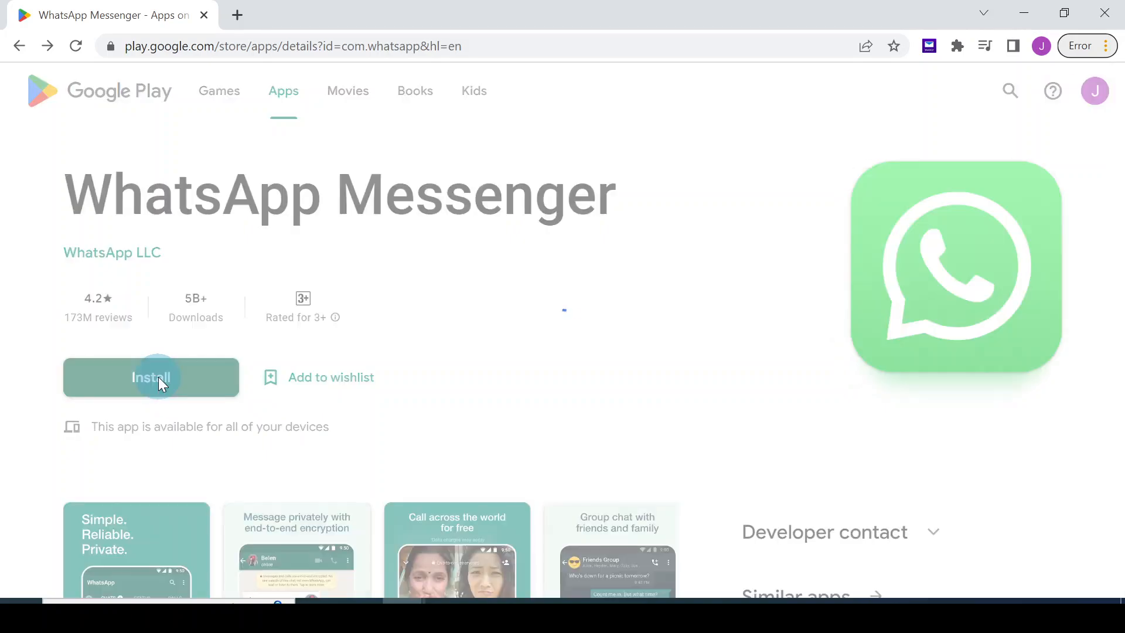
left_click(151, 377)
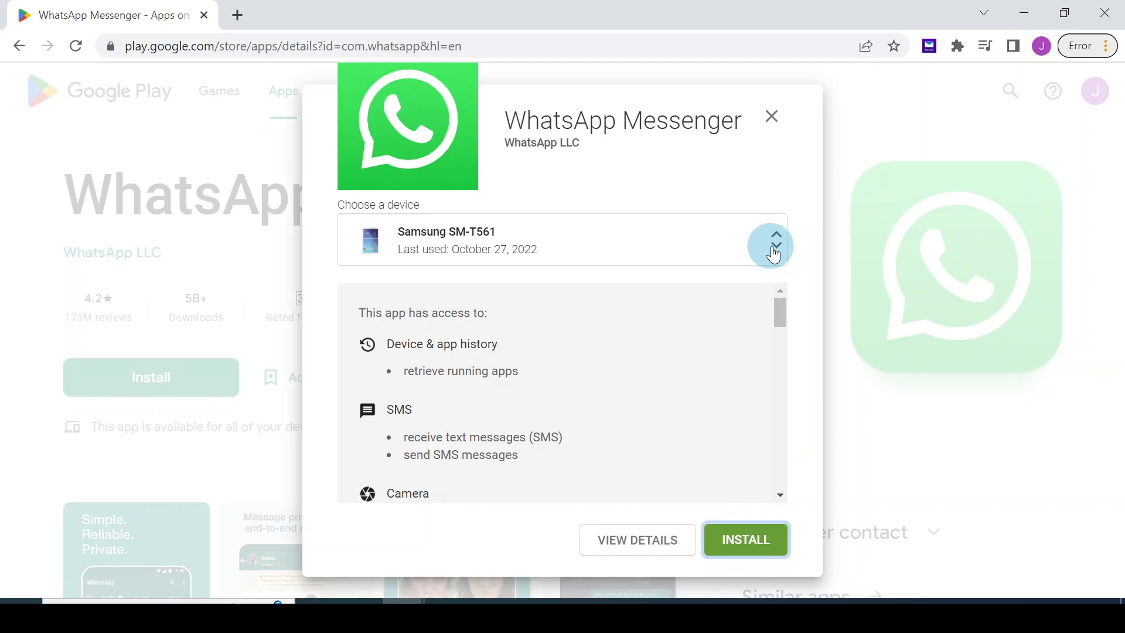
left_click(774, 245)
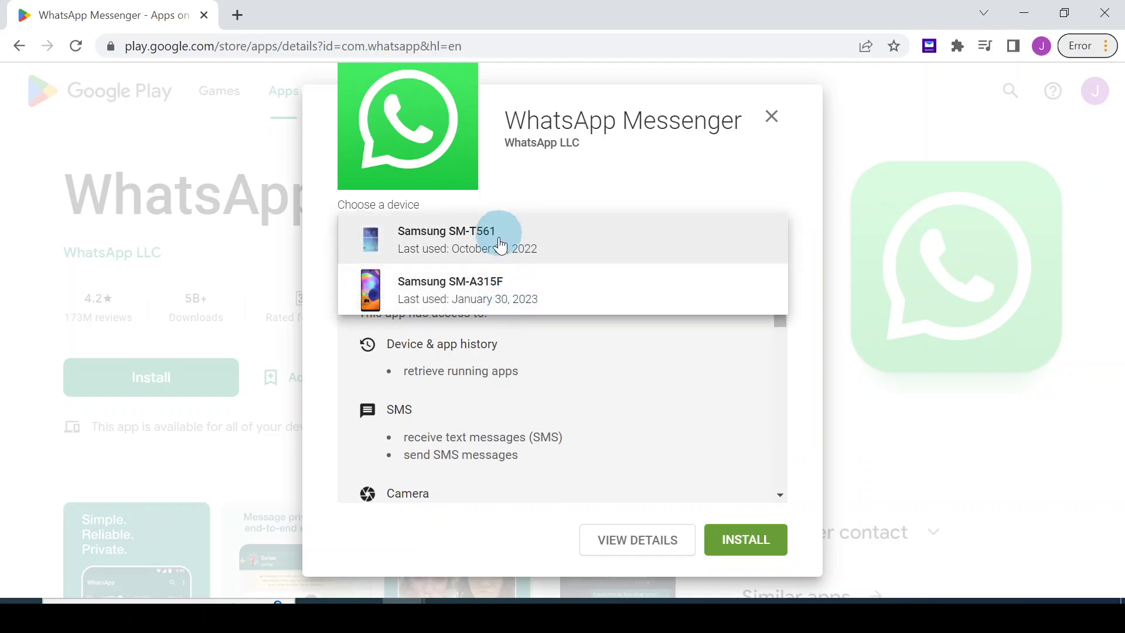
mouse_move(430, 294)
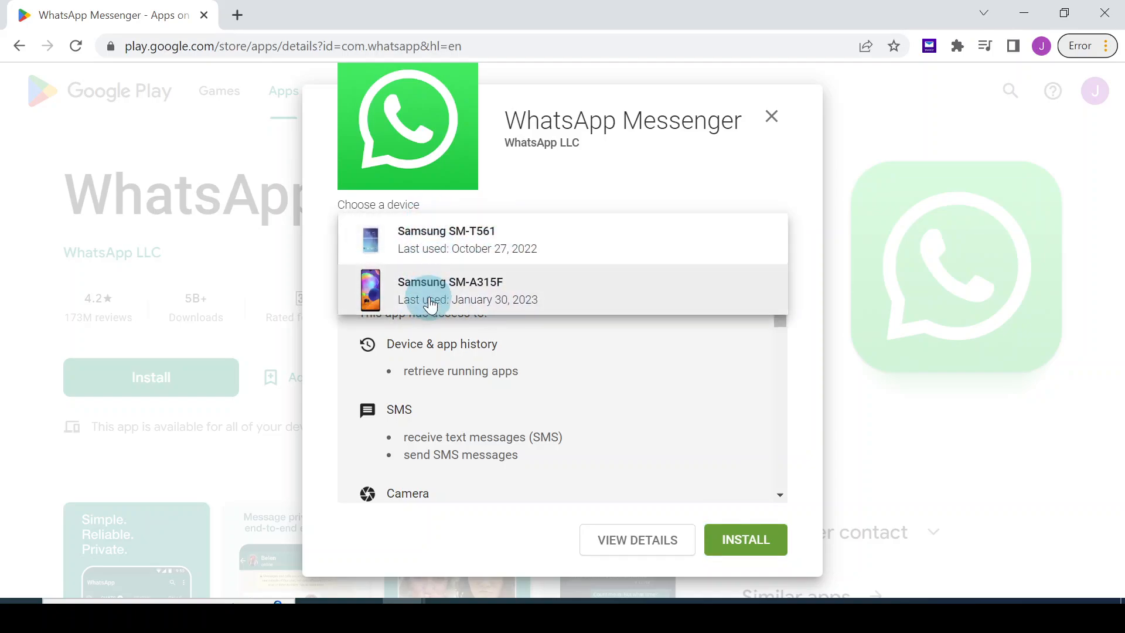
mouse_move(624, 280)
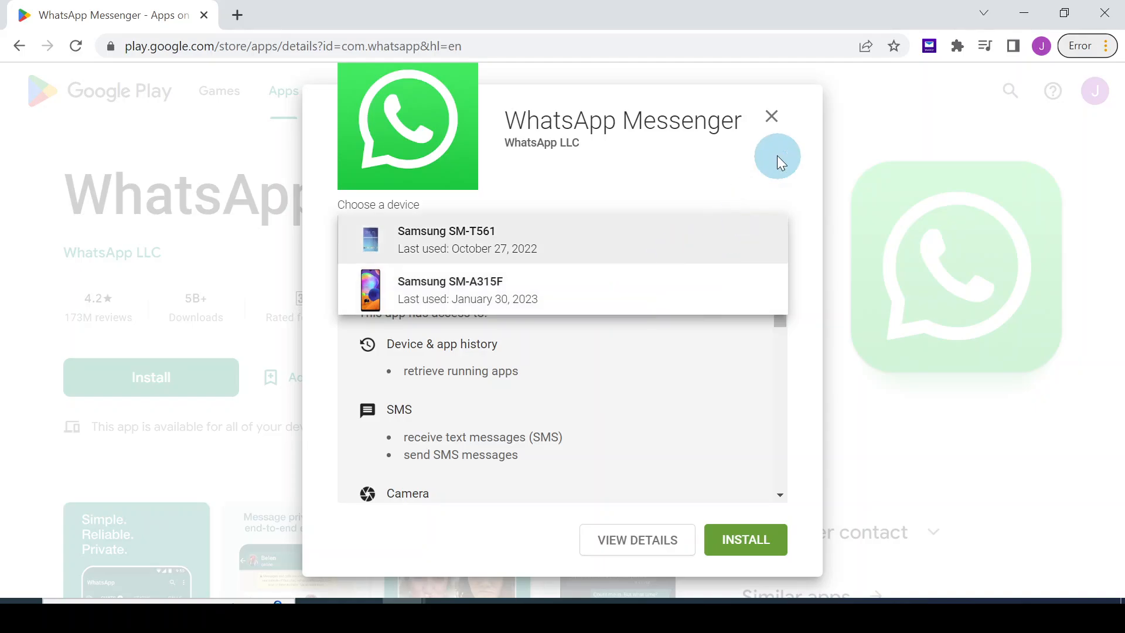
left_click(771, 116)
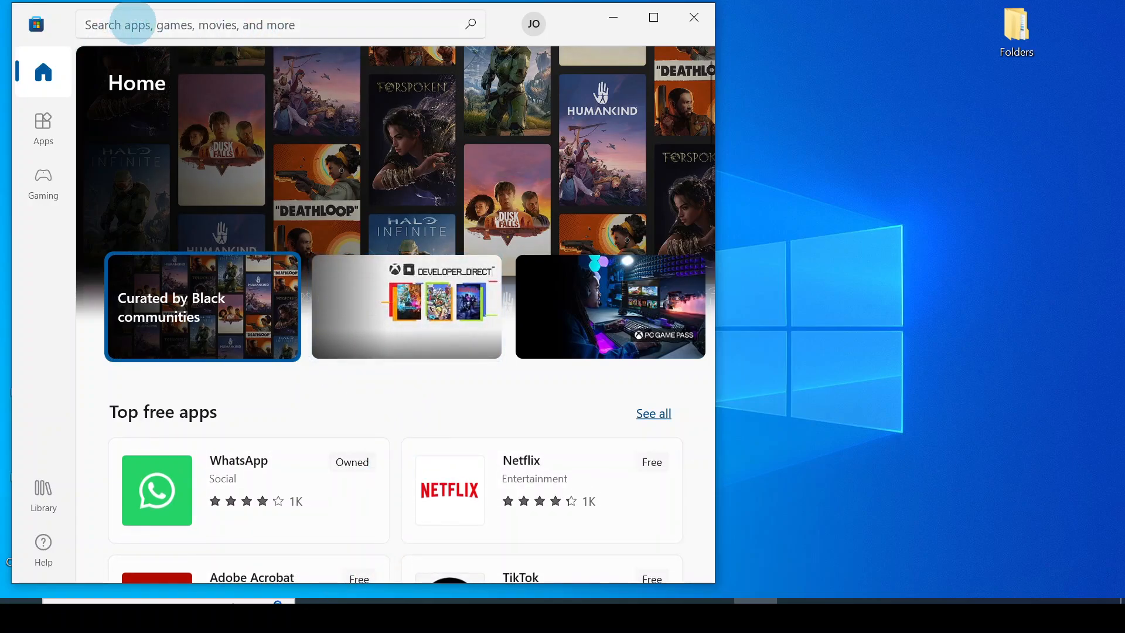
Step: Search the Microsoft Store for 'tikt' to bring up TikTok suggestions
left_click(272, 25)
type("tikt")
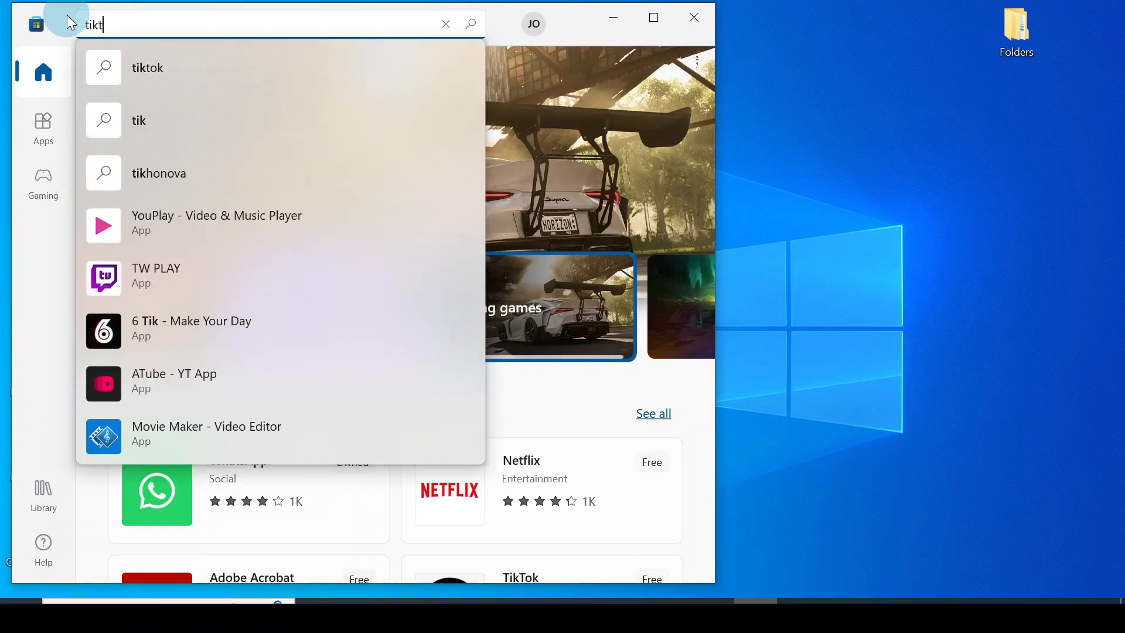
Step: Choose the 'tiktok' suggestion to list TikTok as the top search result
left_click(148, 67)
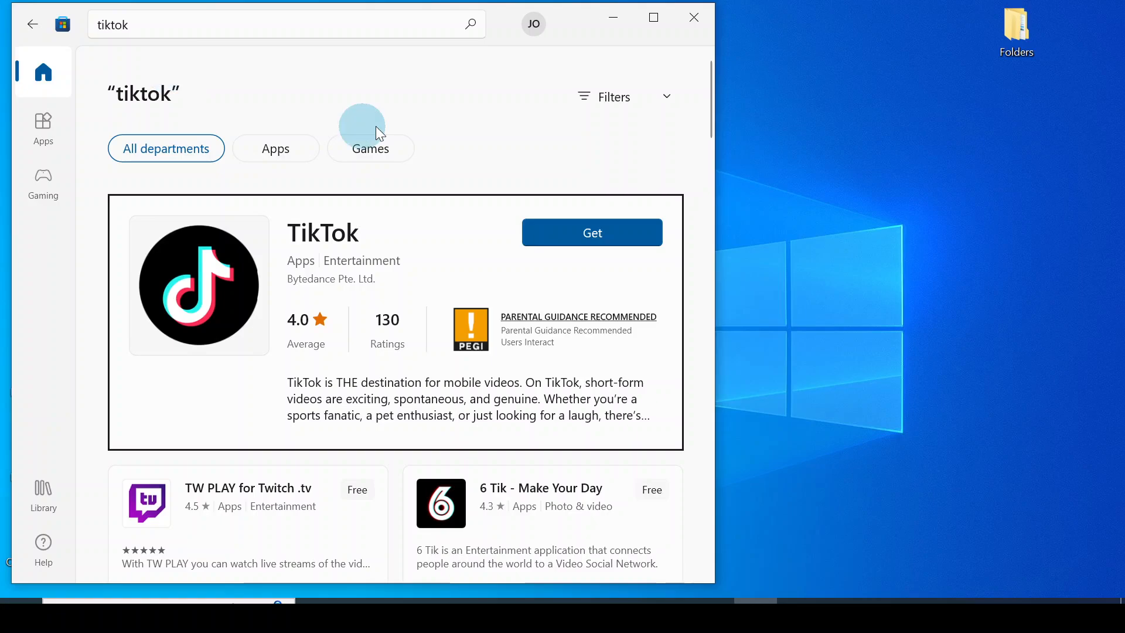
mouse_move(591, 233)
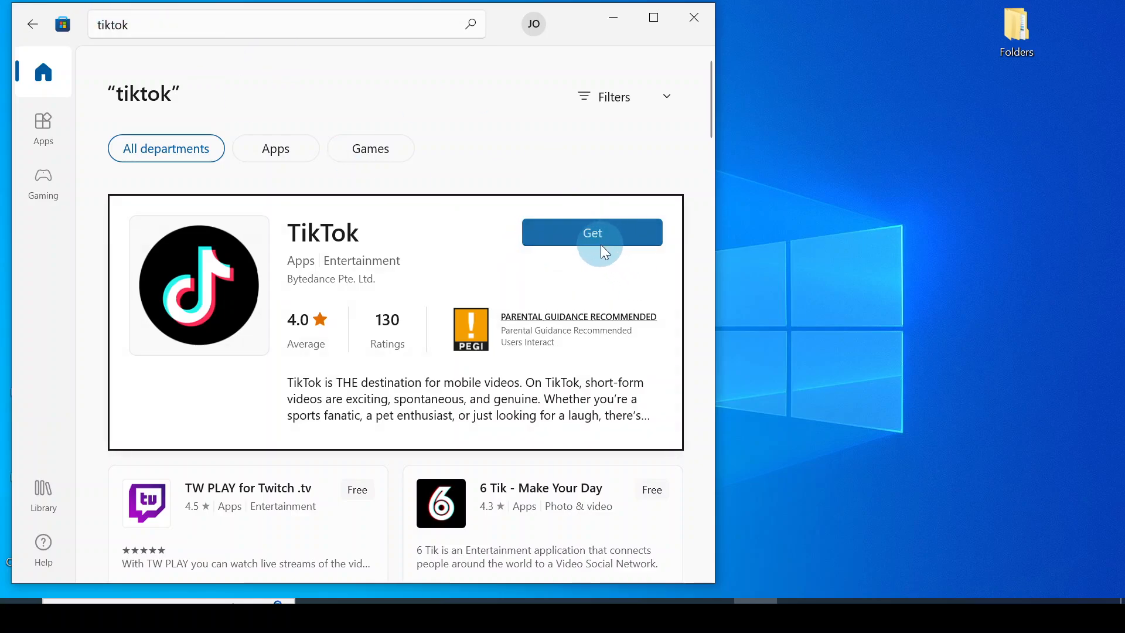
mouse_move(481, 191)
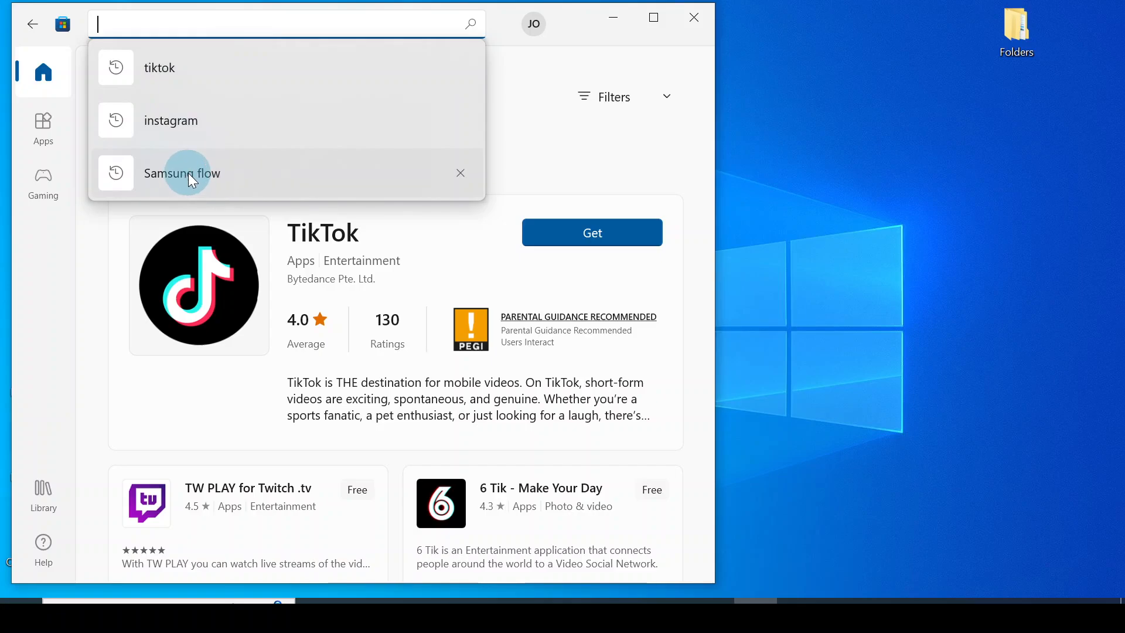
Step: Search 'Samsung flow' from recent searches and click Open on the installed app
left_click(182, 173)
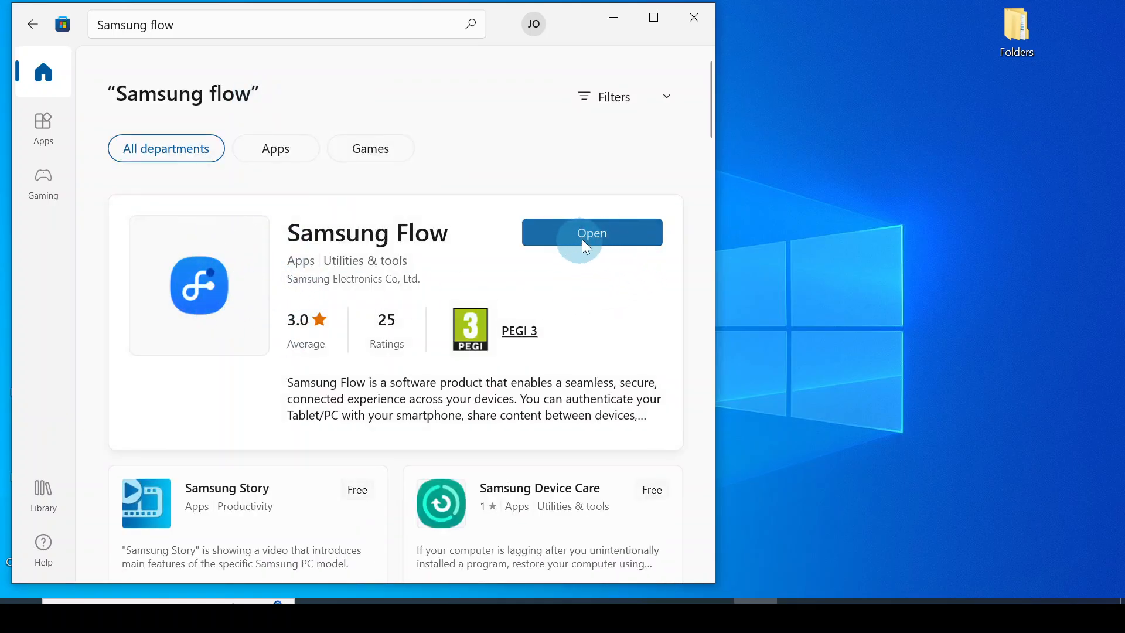
mouse_move(334, 240)
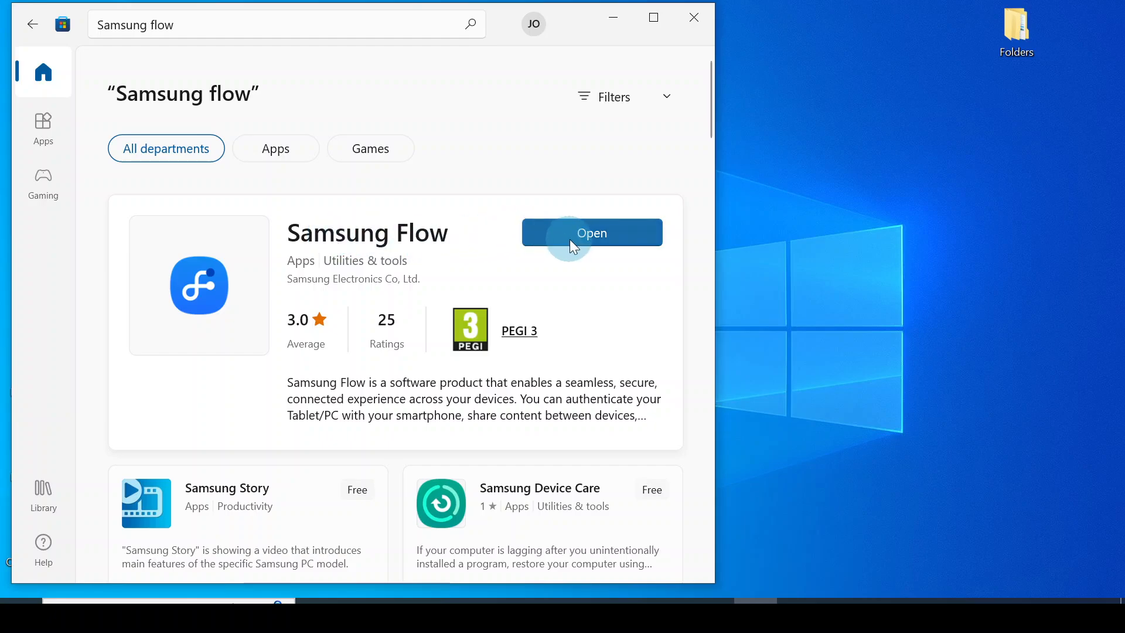
left_click(591, 232)
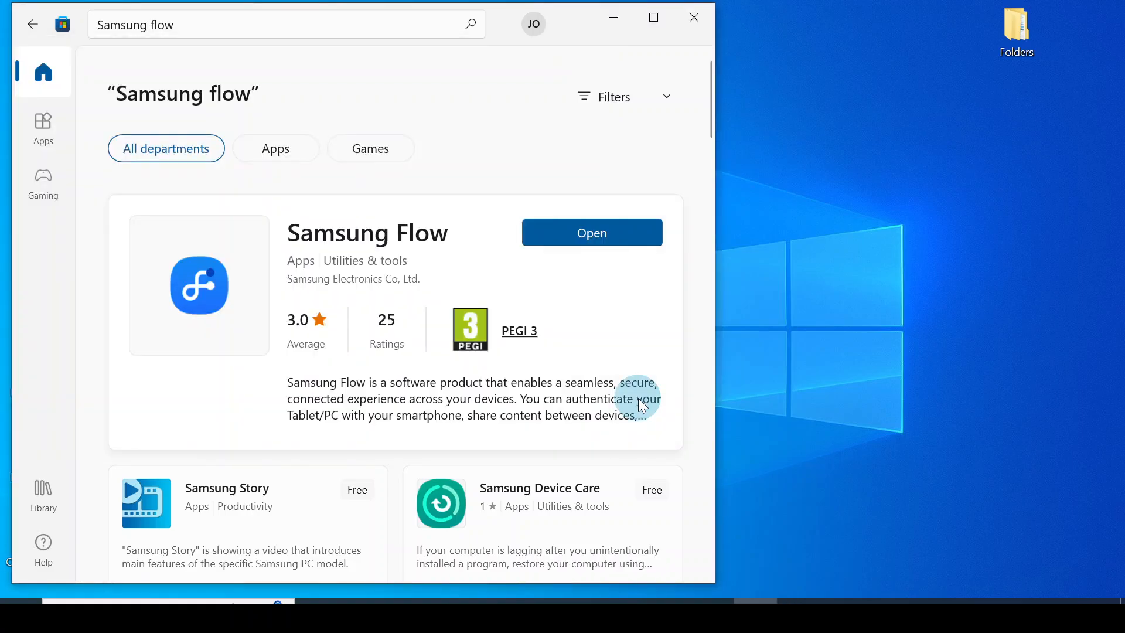
left_click(590, 233)
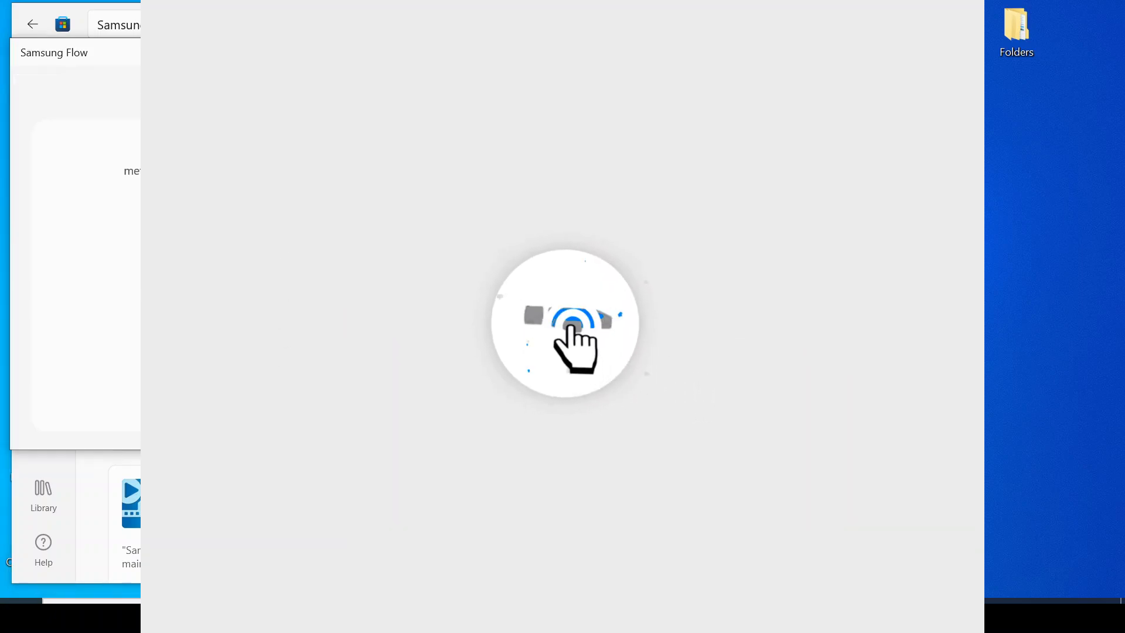
Step: Open Samsung Flow from its Microsoft Store listing so the app window appears
left_click(565, 338)
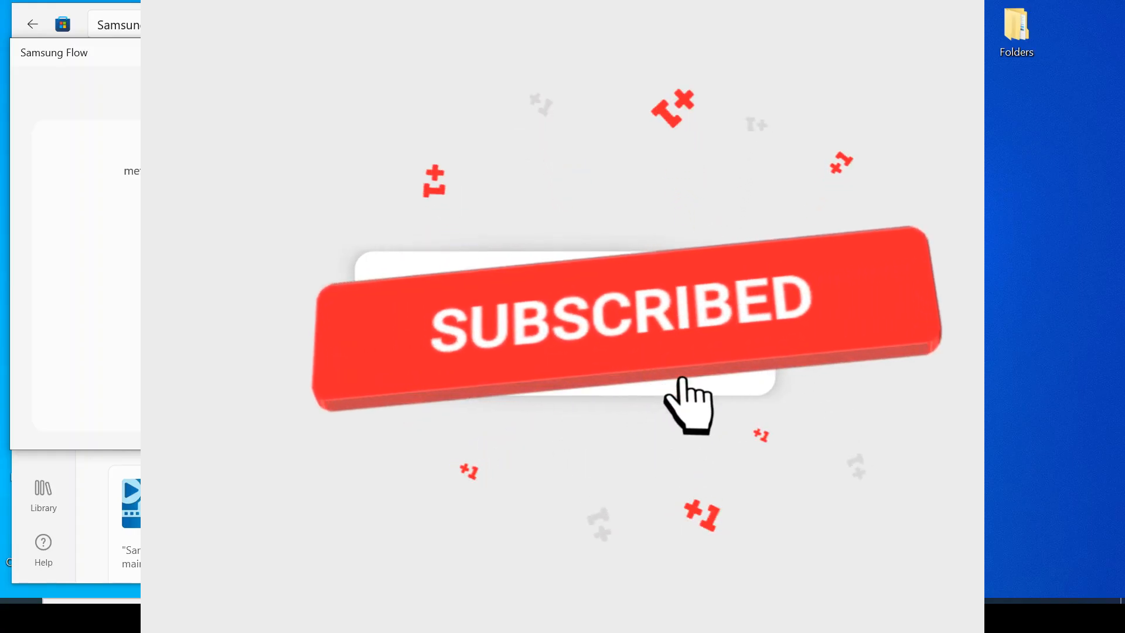